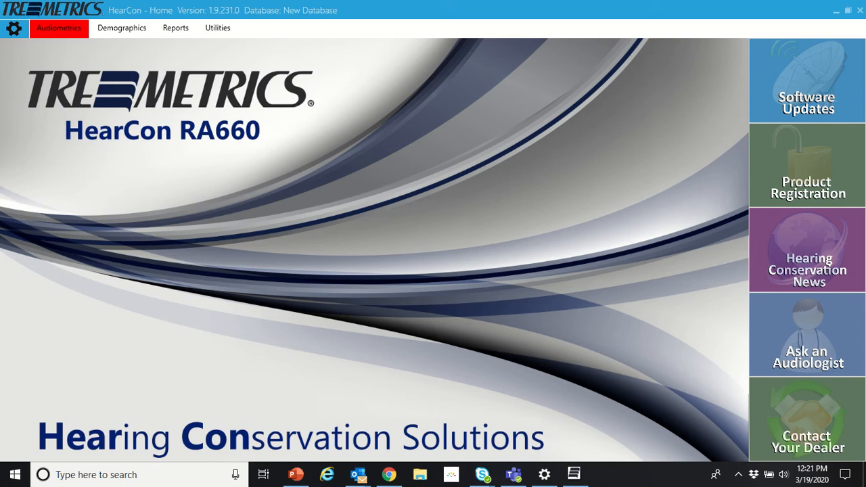
Show the Room Monitor settings with pause-if-over-limits and per-frequency threshold values
{"action": "left_click", "coordinate": [58, 27]}
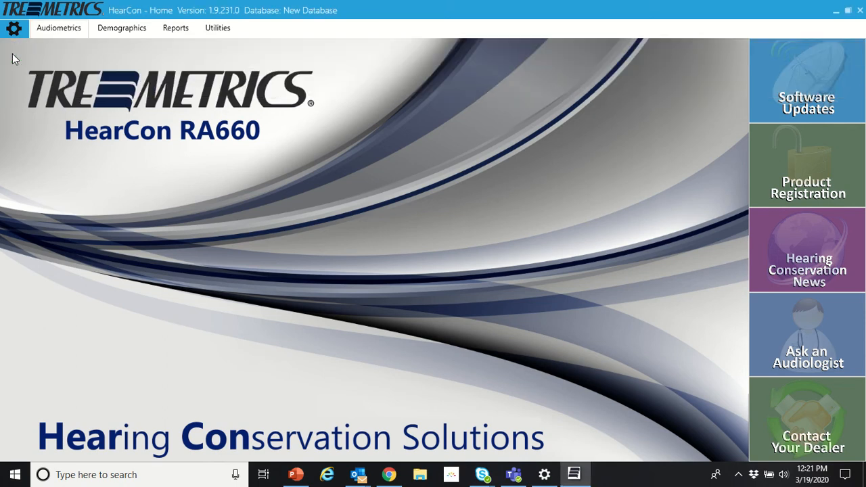
{"action": "left_click", "coordinate": [58, 27]}
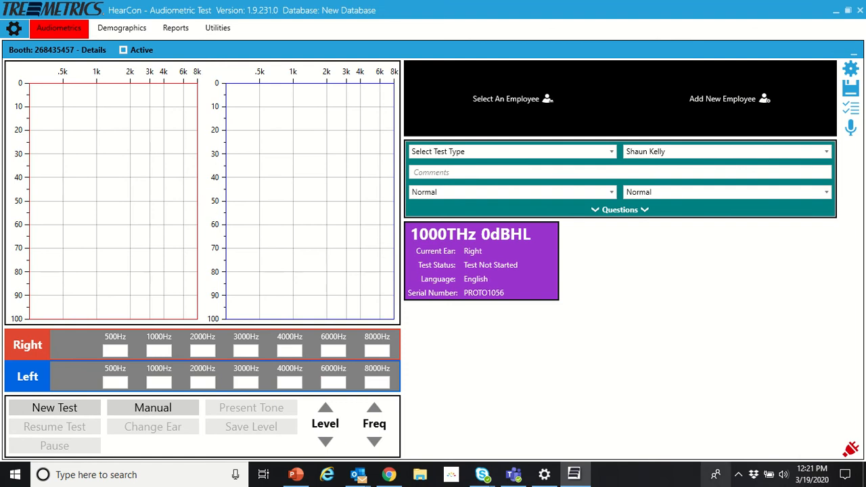
{"action": "mouse_move", "coordinate": [620, 340]}
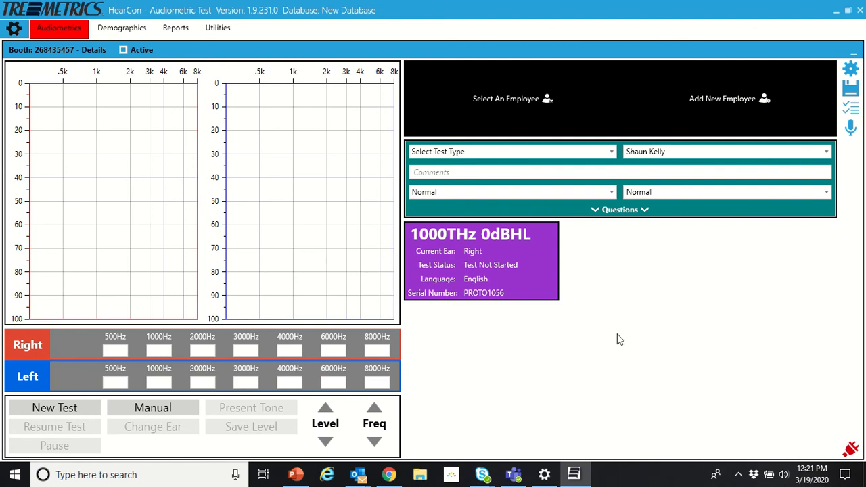
{"action": "mouse_move", "coordinate": [611, 348]}
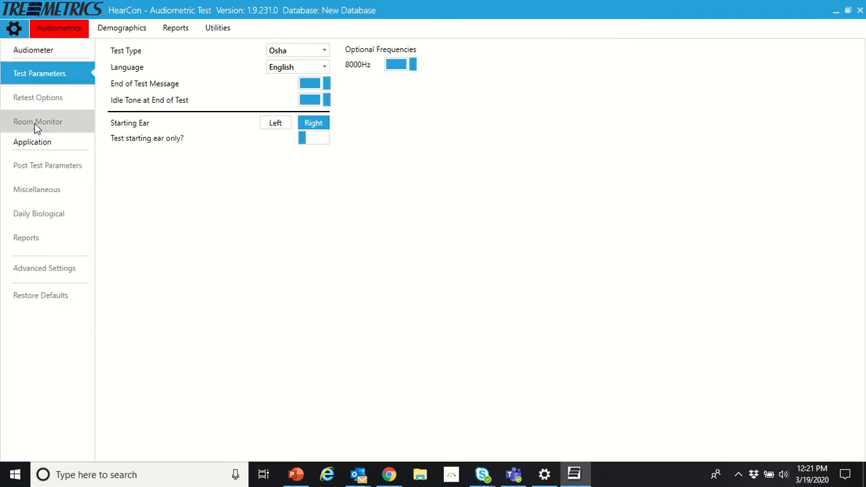
{"action": "left_click", "coordinate": [38, 121]}
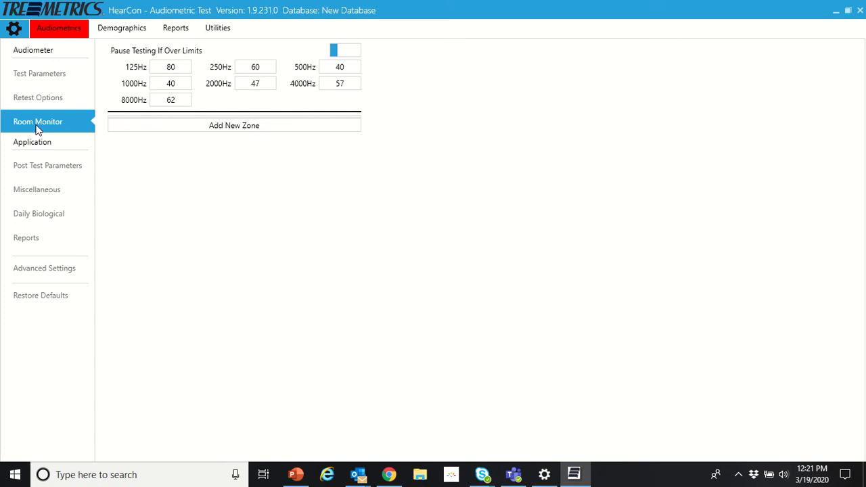
{"action": "mouse_move", "coordinate": [275, 60]}
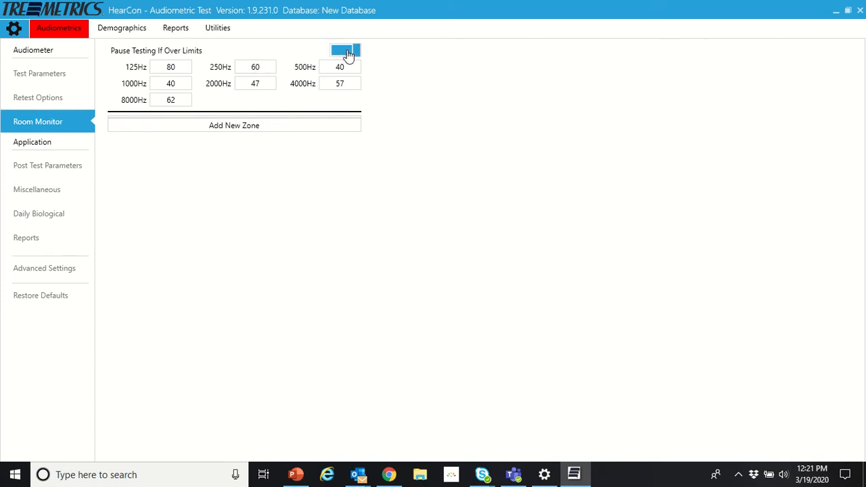
{"action": "left_click", "coordinate": [345, 50]}
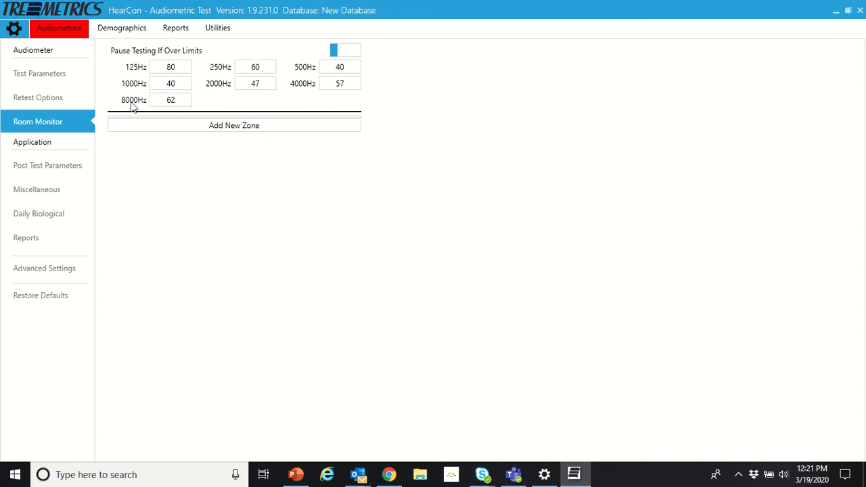
{"action": "mouse_move", "coordinate": [138, 48]}
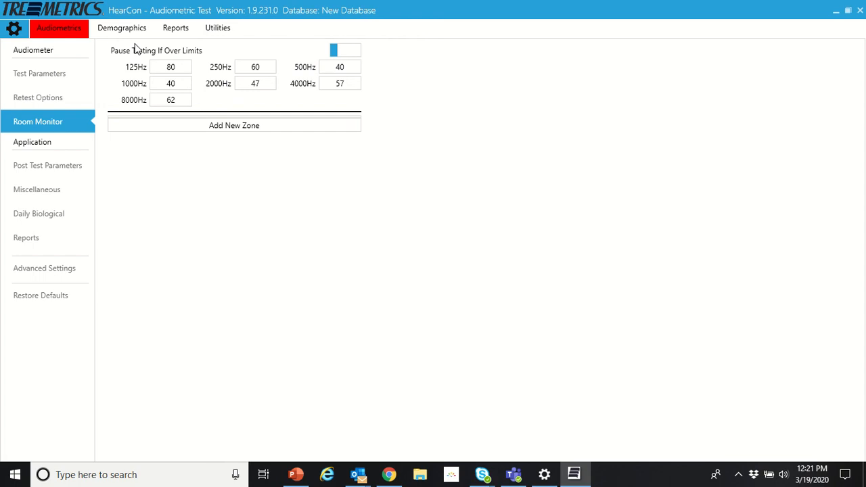
{"action": "mouse_move", "coordinate": [278, 38]}
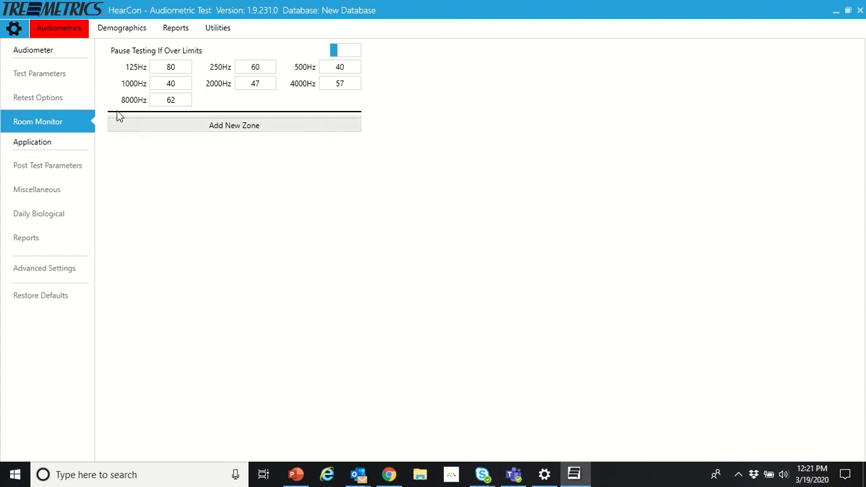
{"action": "mouse_move", "coordinate": [103, 51]}
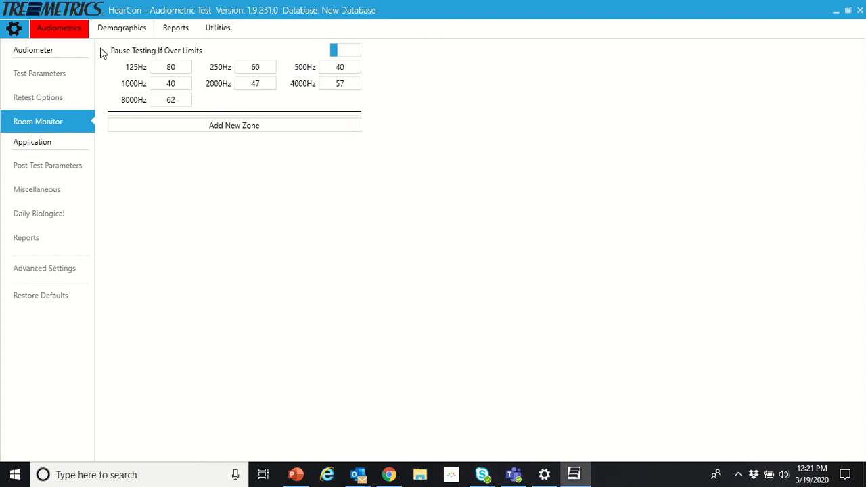
{"action": "mouse_move", "coordinate": [130, 111]}
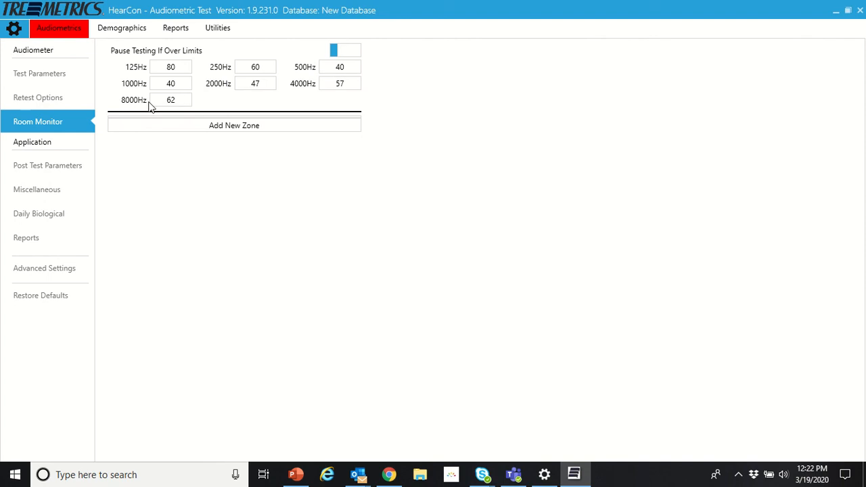
{"action": "mouse_move", "coordinate": [365, 109]}
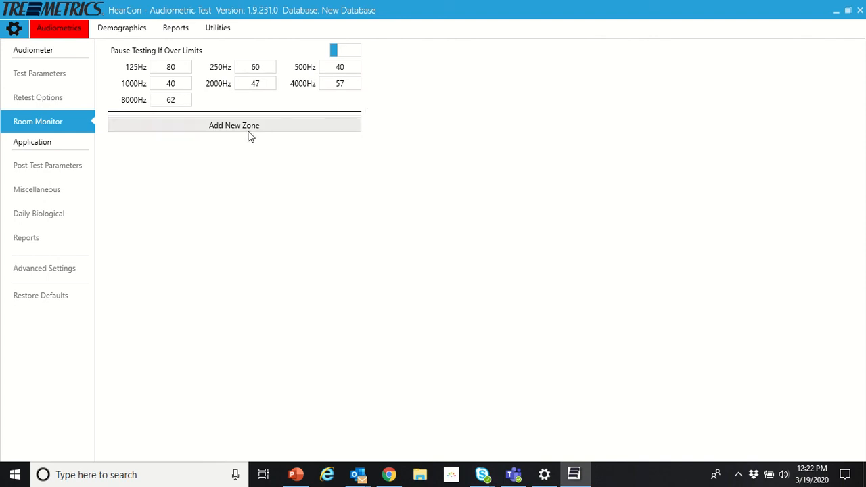
Add Zone 1 and list the connected booth available for it
{"action": "left_click", "coordinate": [232, 124]}
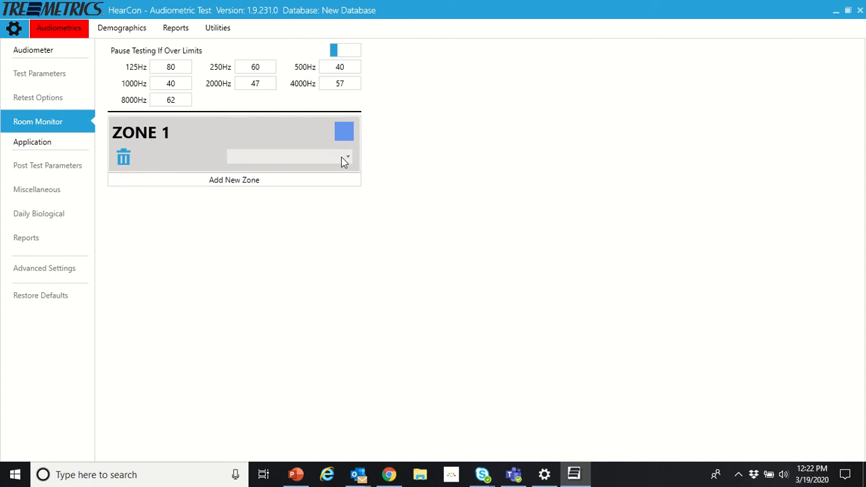
{"action": "left_click", "coordinate": [347, 157]}
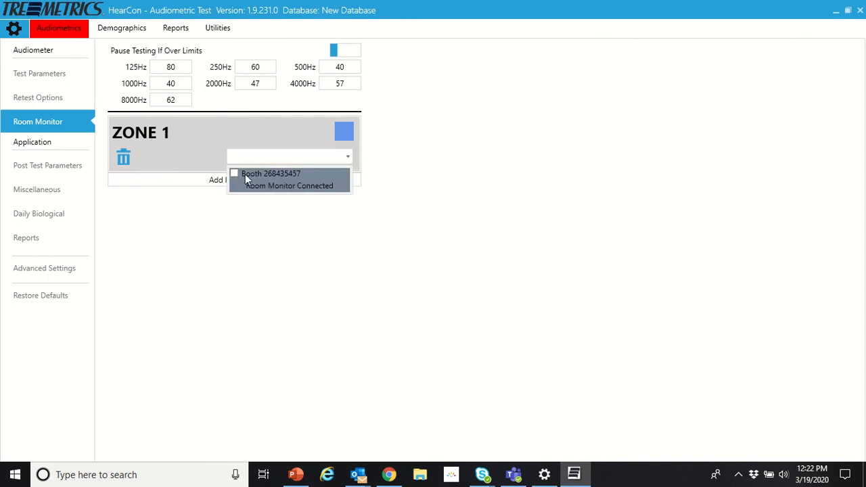
{"action": "mouse_move", "coordinate": [284, 187]}
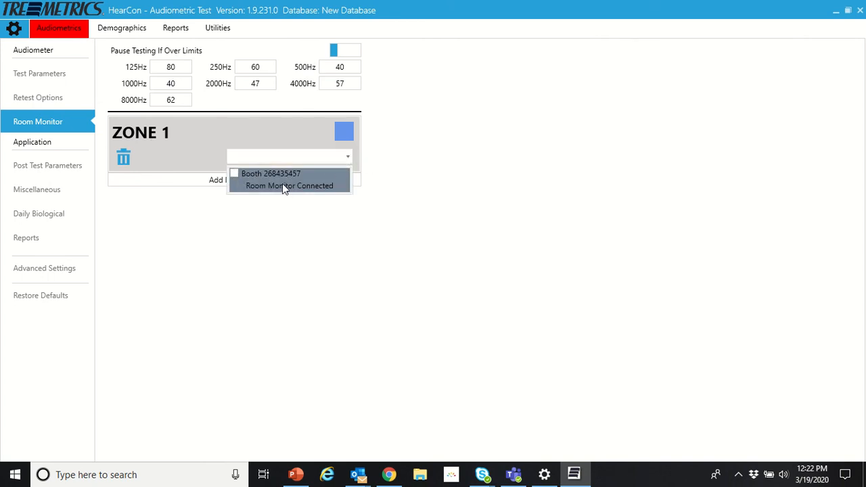
{"action": "mouse_move", "coordinate": [274, 189]}
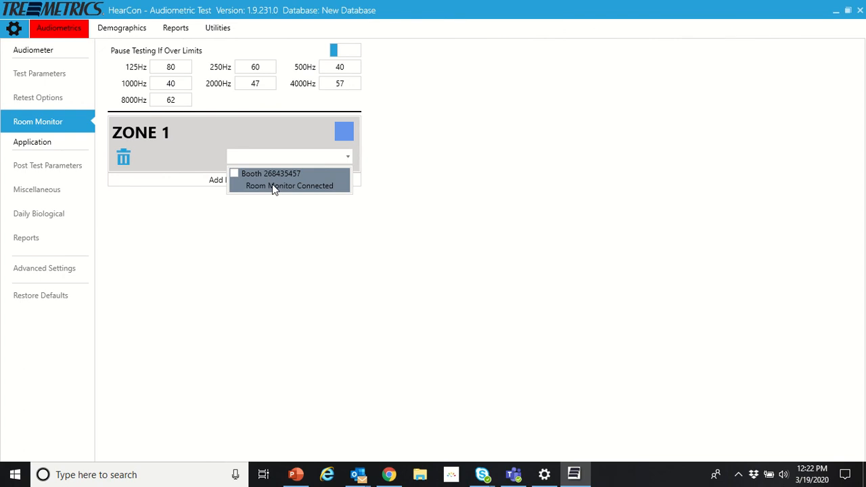